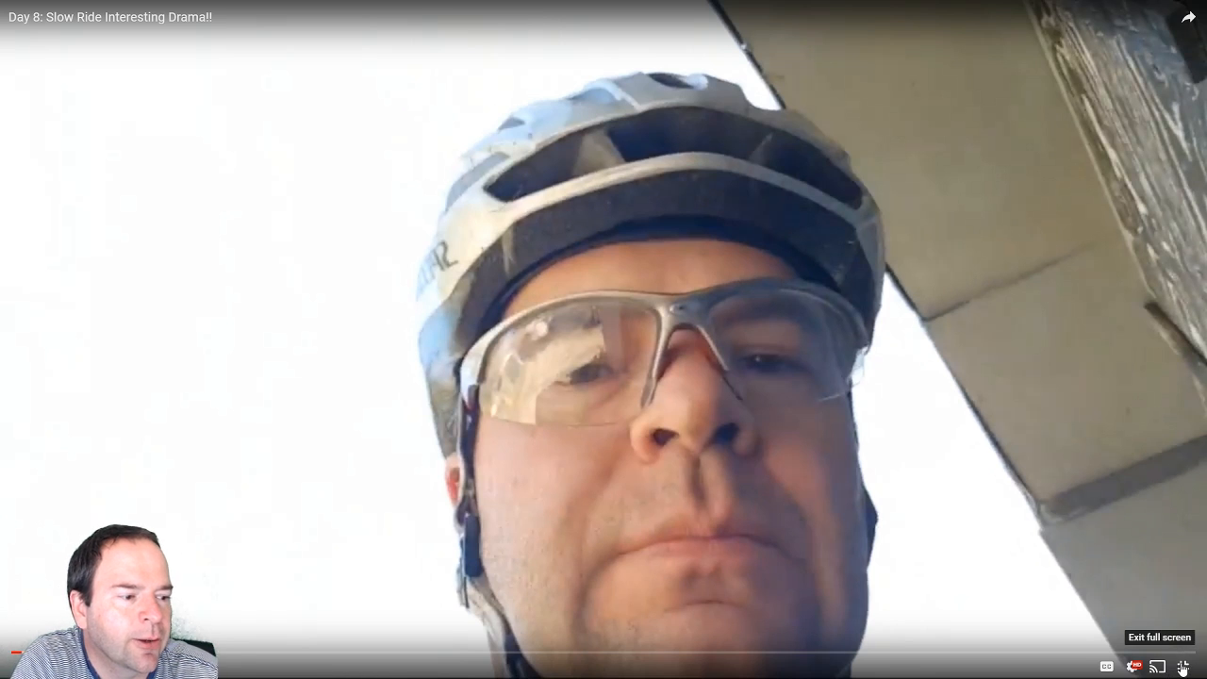
Exit full screen on the Day 8 ride video and switch to the Fasting Tracking sheet.
left_click(1193, 667)
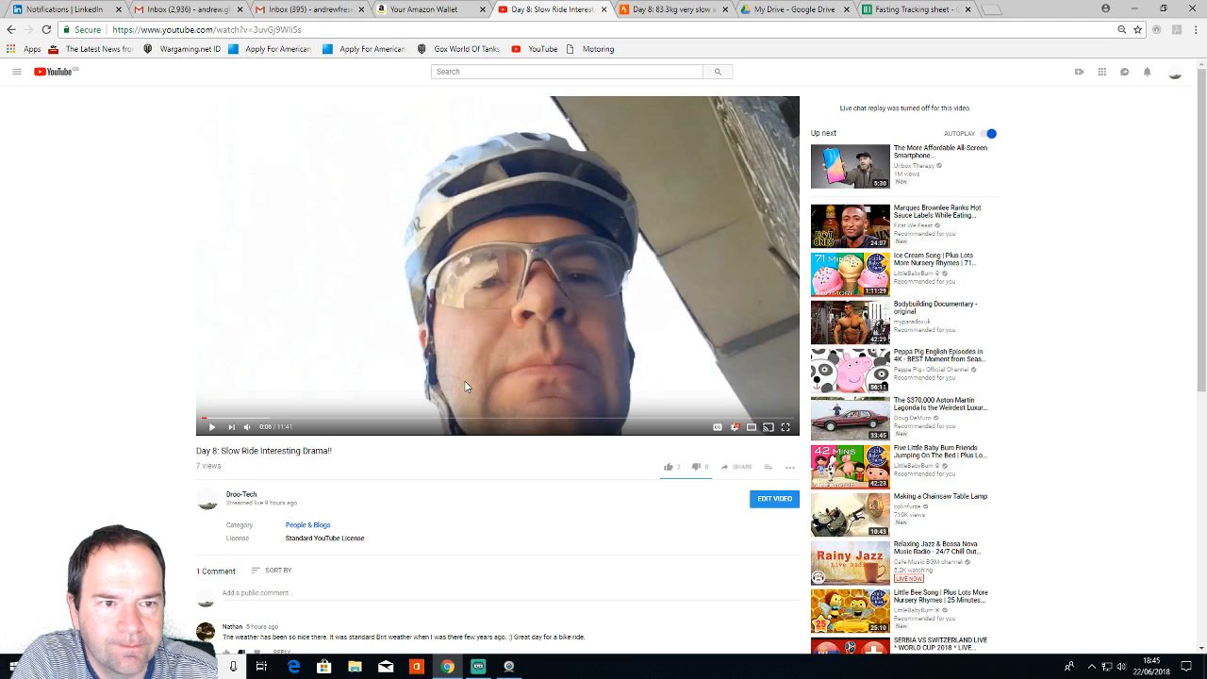
mouse_move(710, 177)
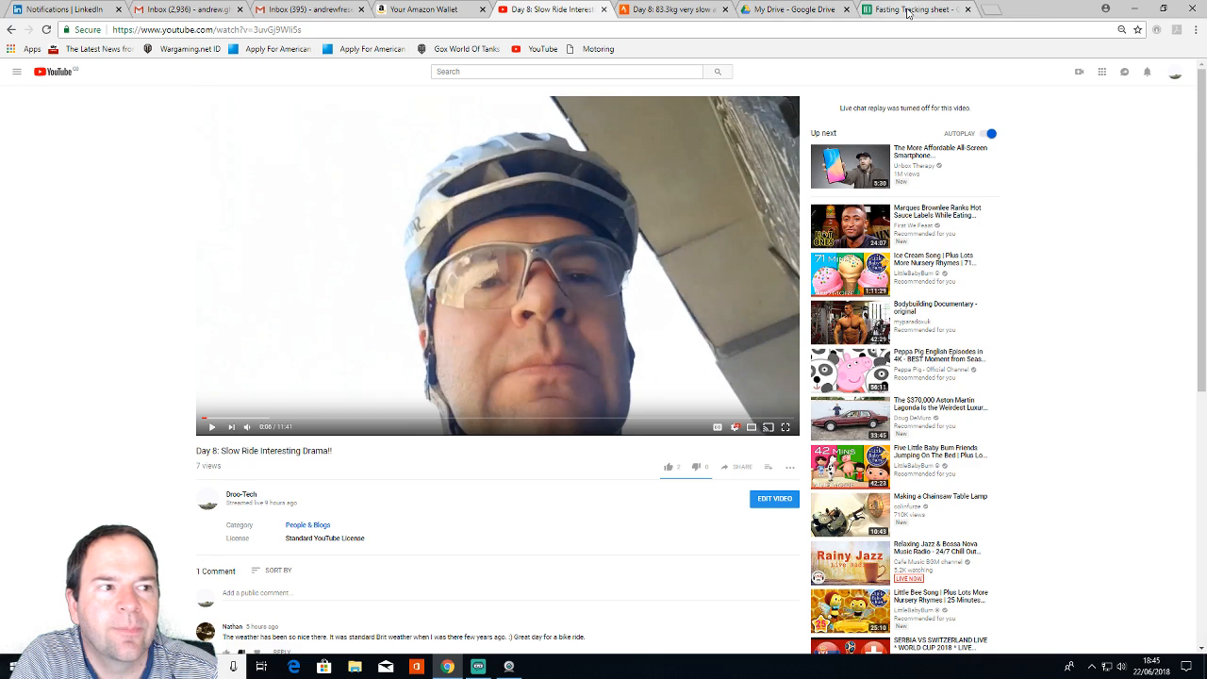
left_click(916, 9)
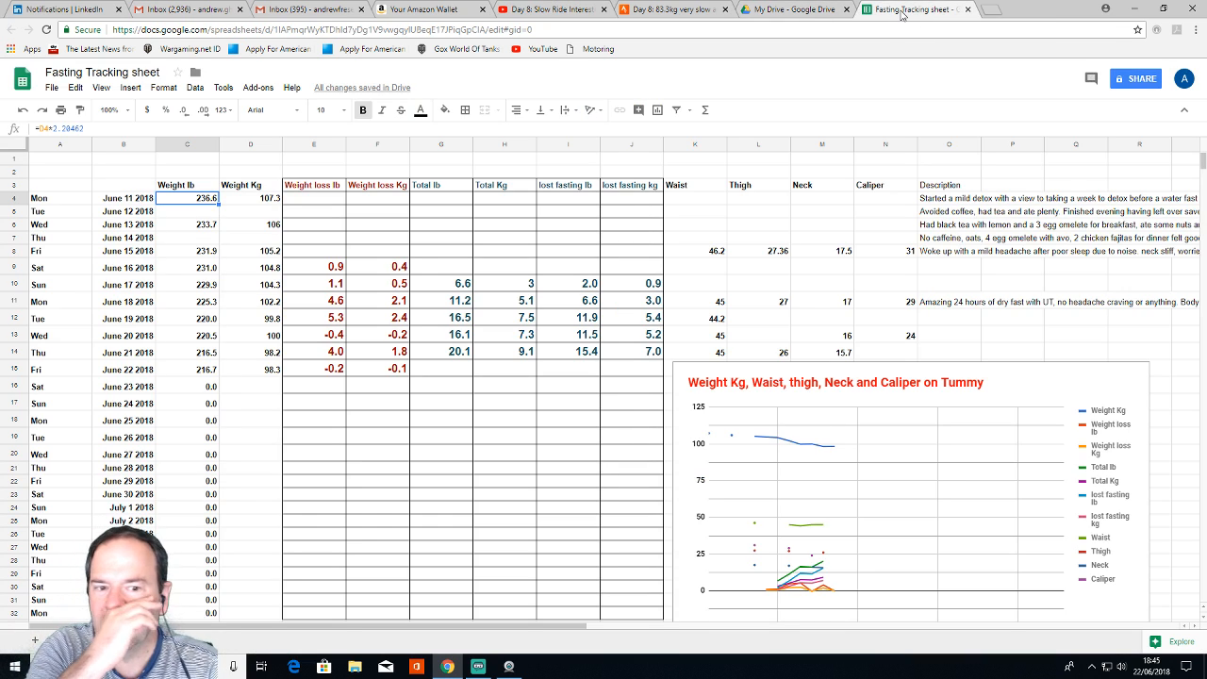